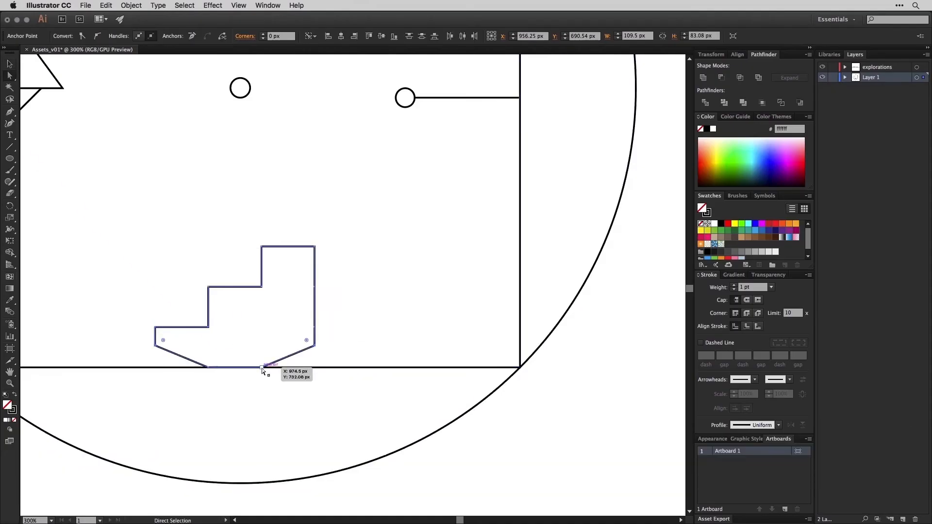
# Undo the inner circle's last move on the new main_circle layer
pyautogui.press('cmd+z')
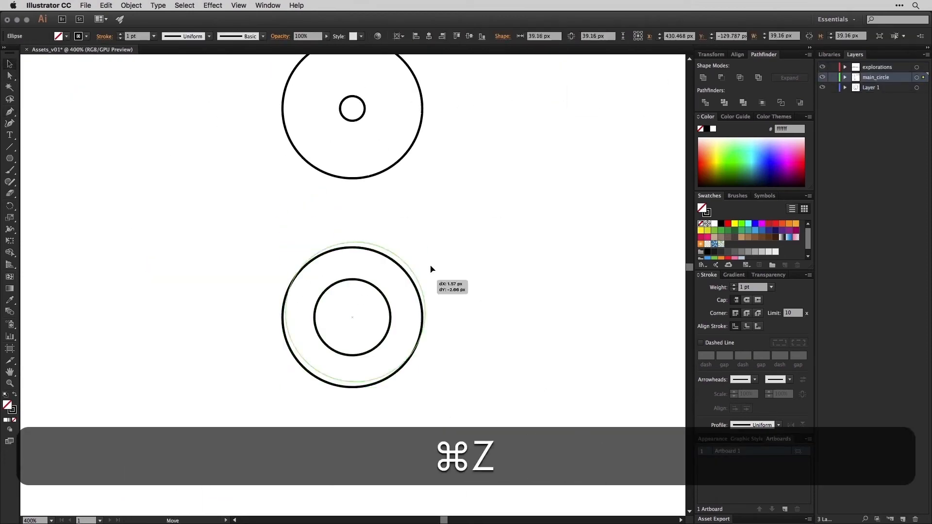